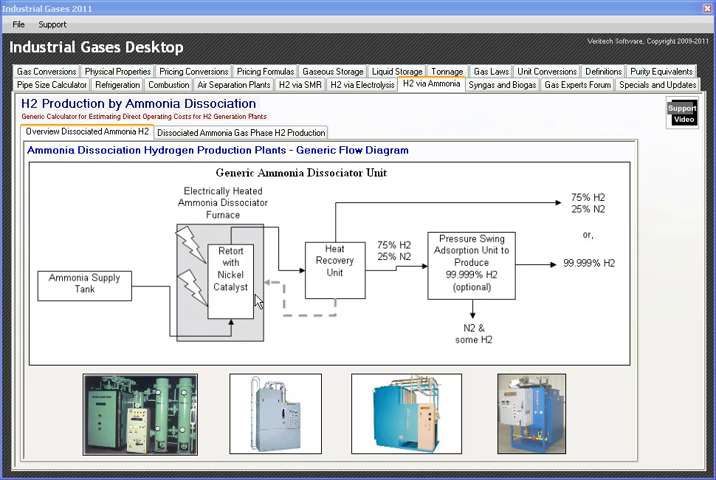
{"action": "mouse_move", "coordinate": [253, 302]}
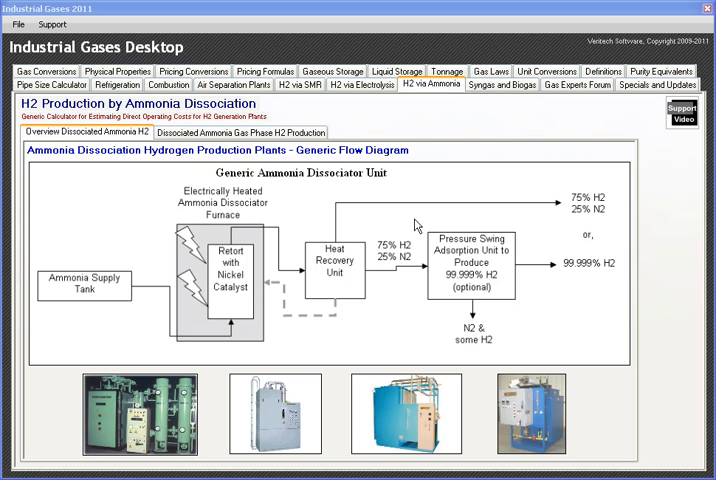
{"action": "mouse_move", "coordinate": [380, 348]}
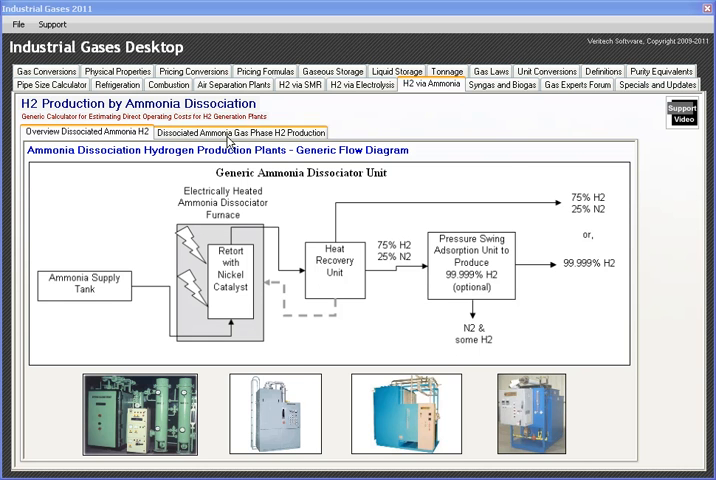
Open the Dissociated Ammonia Gas Phase H2 Production calculator and set plant size to 12,000 SCF/day.
{"action": "left_click", "coordinate": [247, 132]}
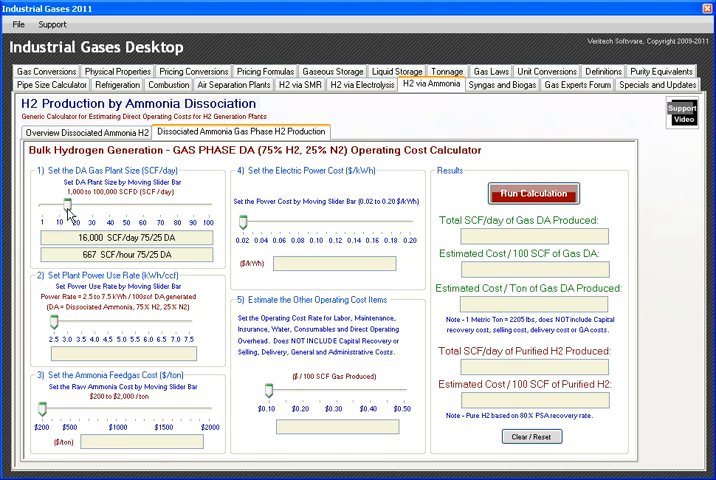
{"action": "left_click_drag", "start_coordinate": [72, 215], "coordinate": [65, 220]}
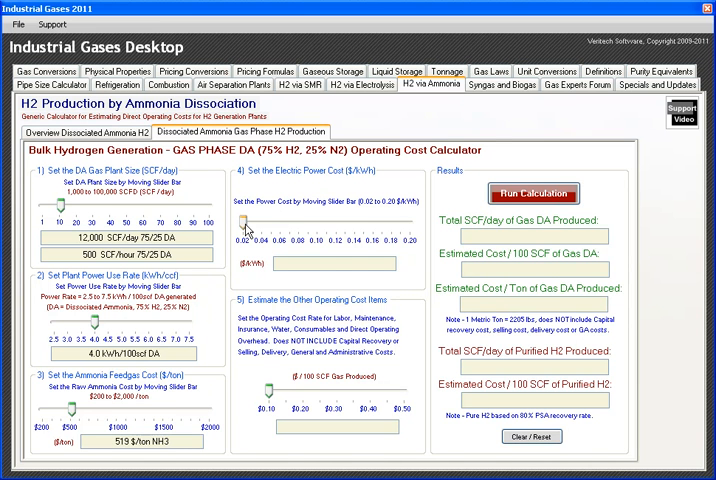
Set power cost 0.08 $/kWh and other costs 0.17 $/100 SCF, then calculate (1.69 $/100 SCF H2).
{"action": "left_click_drag", "start_coordinate": [247, 221], "coordinate": [293, 221]}
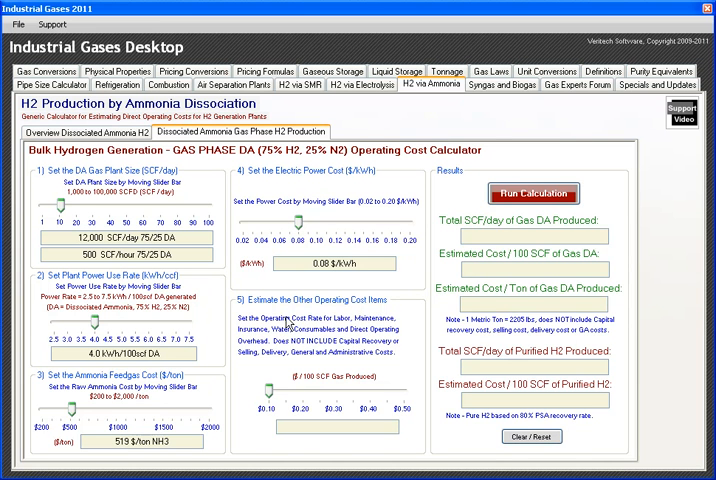
{"action": "mouse_move", "coordinate": [388, 342]}
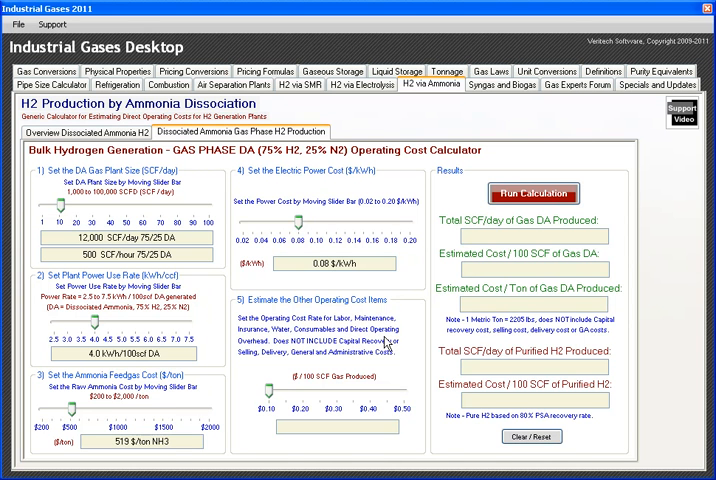
{"action": "mouse_move", "coordinate": [264, 396]}
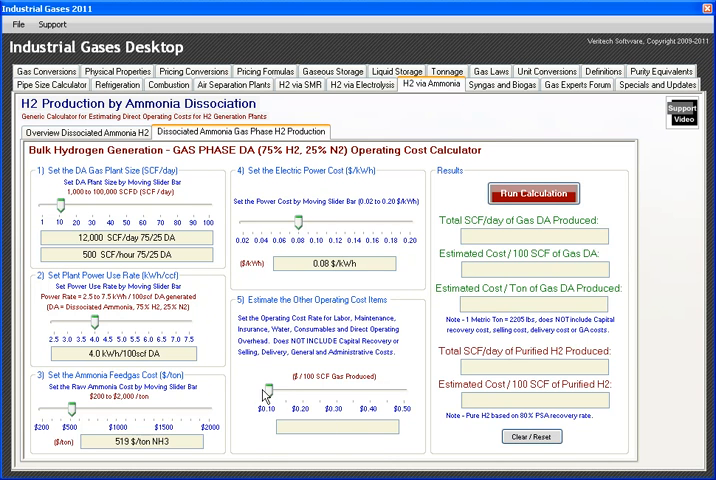
{"action": "left_click_drag", "start_coordinate": [265, 393], "coordinate": [292, 393]}
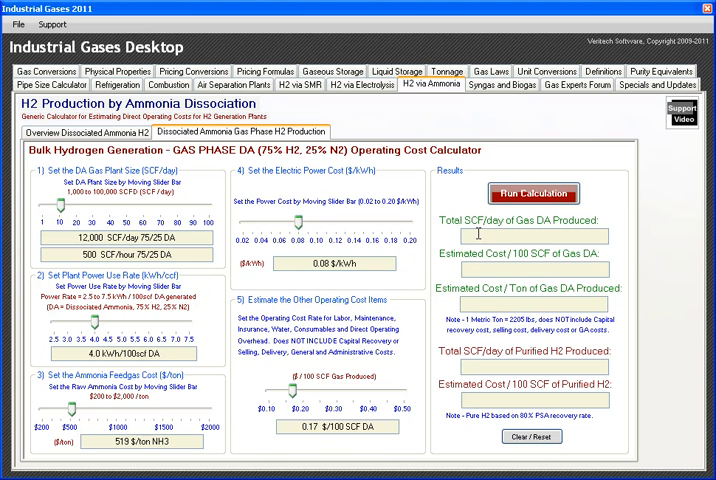
{"action": "left_click", "coordinate": [532, 194]}
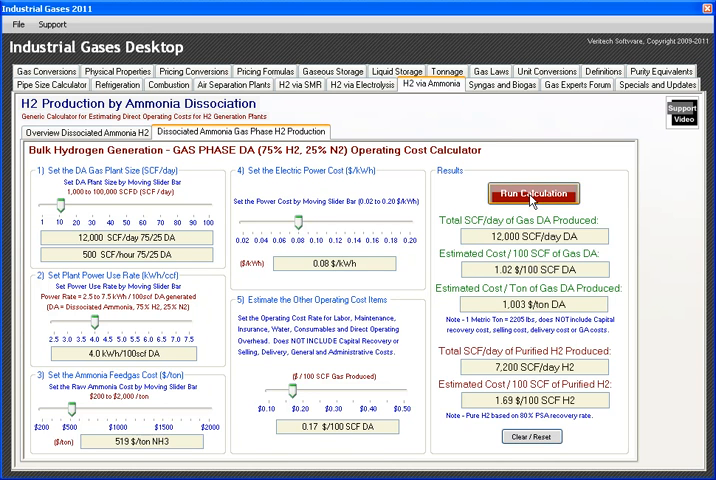